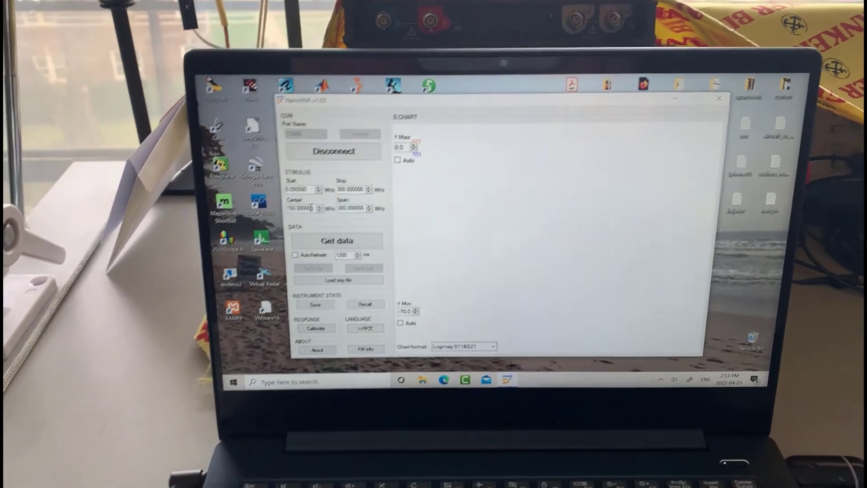
# Step: Launch NanoVNA from the desktop and connect to the analyser on COM5
pyautogui.click(719, 98)
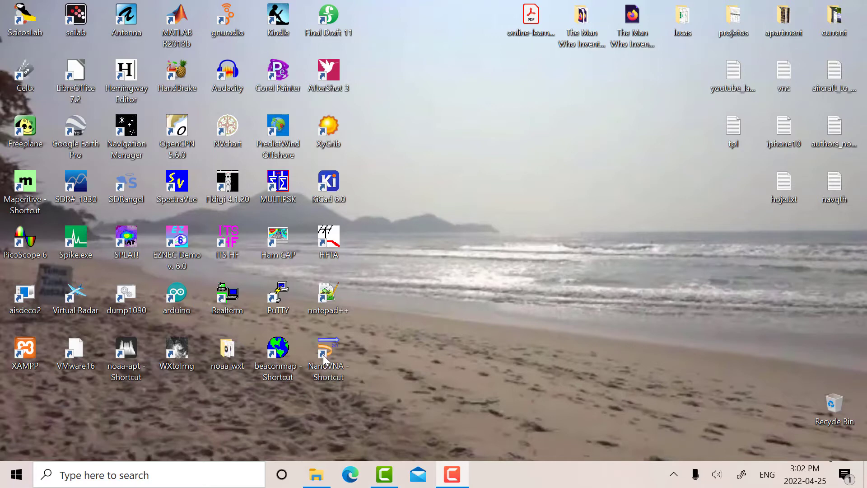
pyautogui.doubleClick(328, 354)
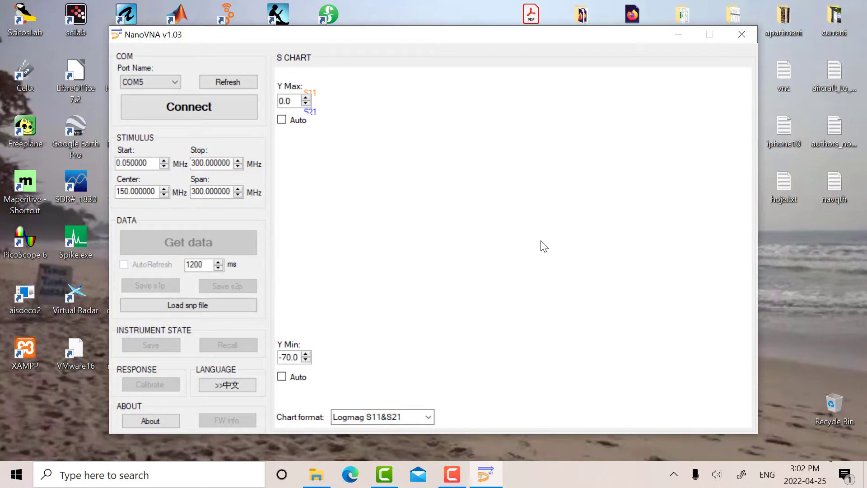
pyautogui.moveTo(480, 138)
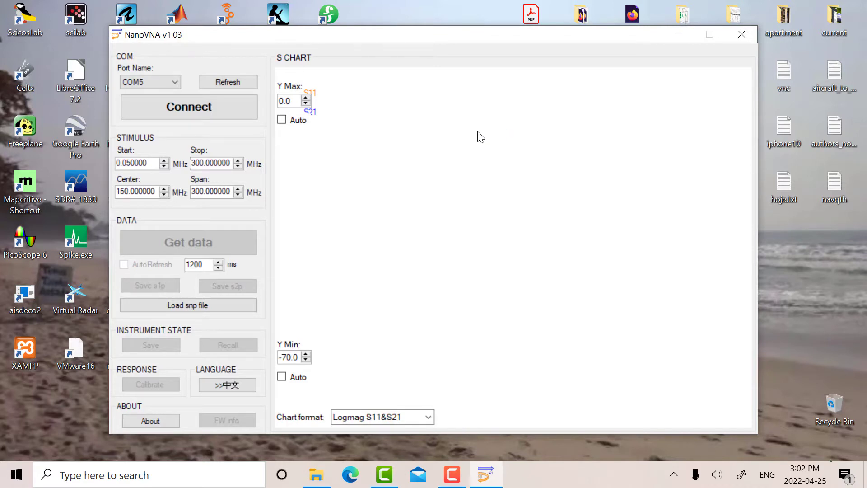
pyautogui.moveTo(461, 153)
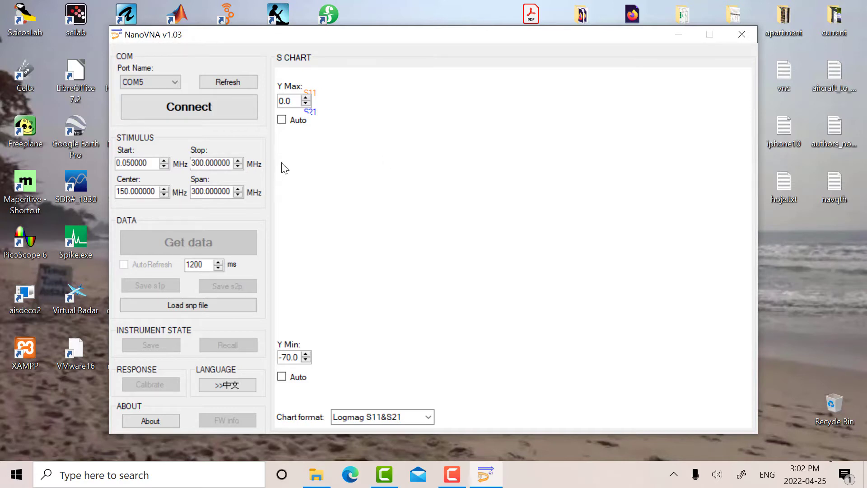
pyautogui.moveTo(324, 153)
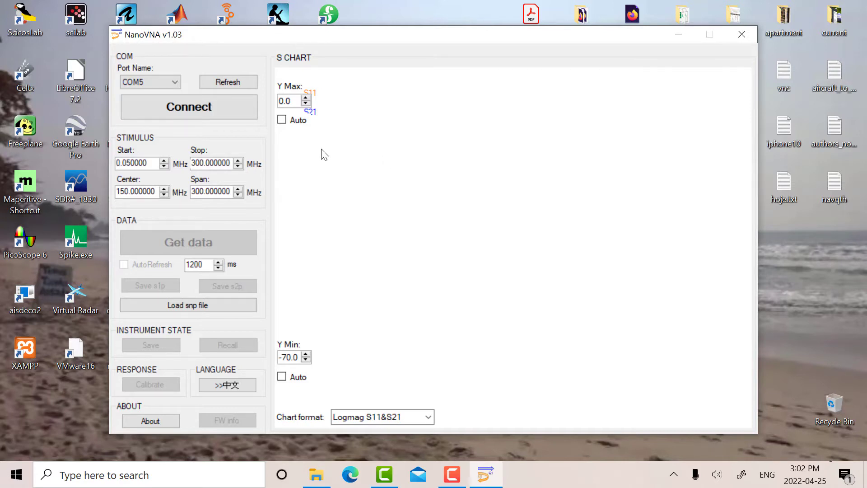
pyautogui.moveTo(279, 150)
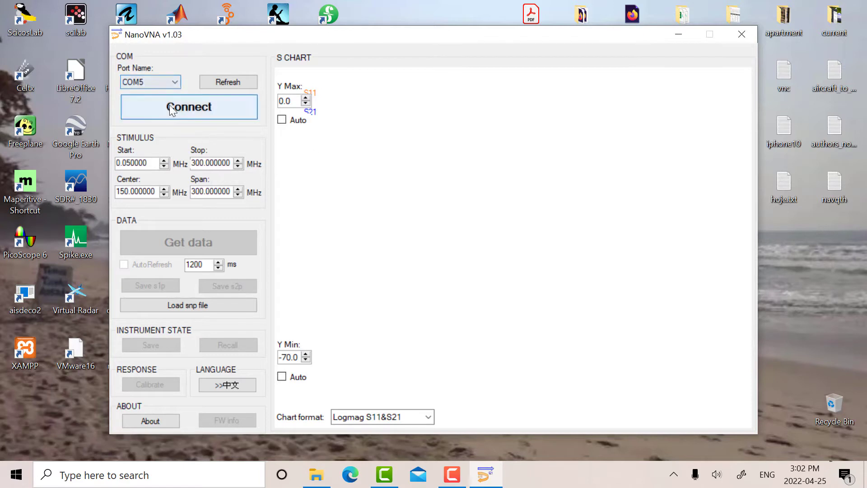
pyautogui.click(188, 107)
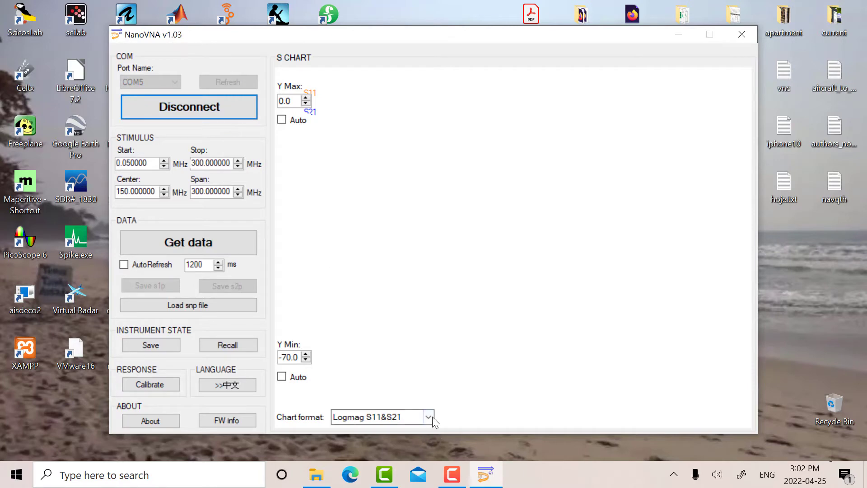
# Step: Show SWR of S11 and sweep from 150 MHz start to 180 MHz stop
pyautogui.click(428, 416)
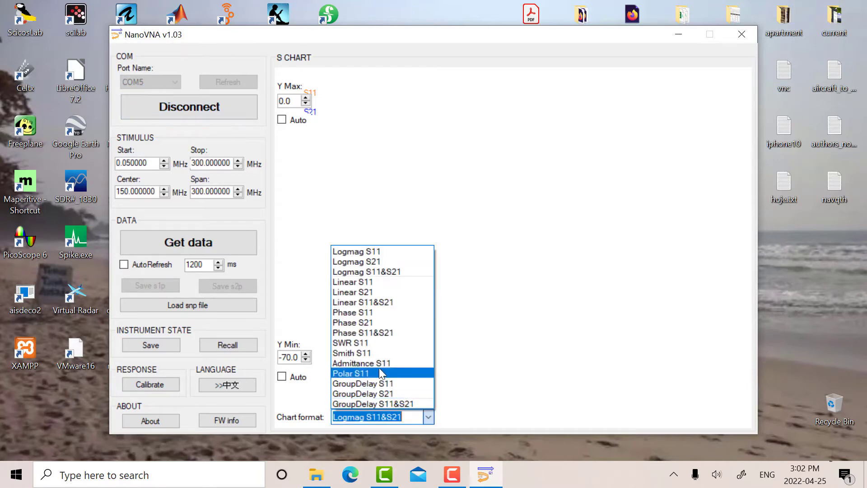
pyautogui.click(350, 343)
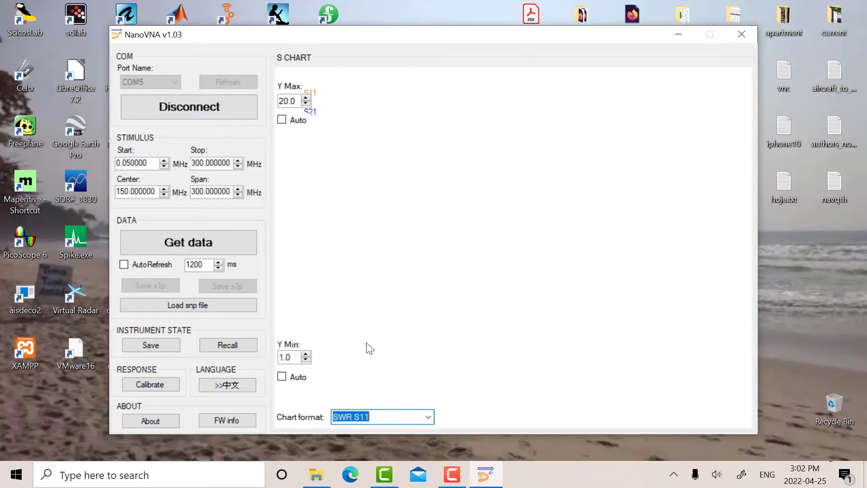
pyautogui.moveTo(157, 185)
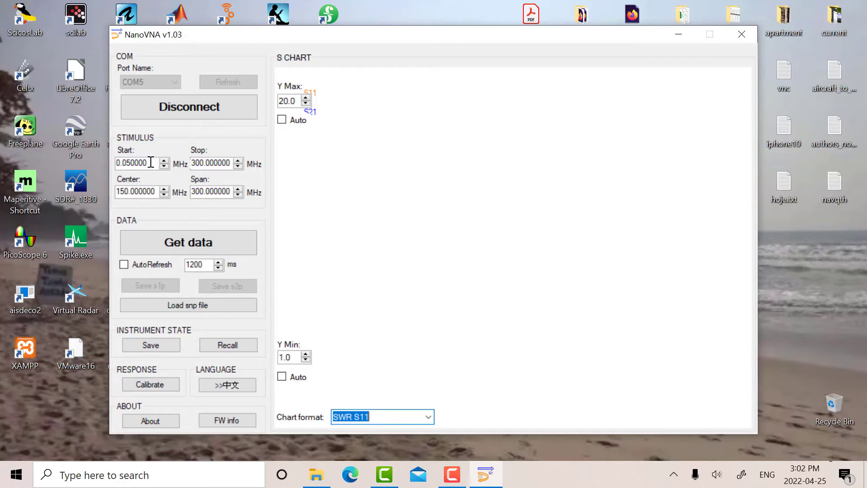
pyautogui.write('150')
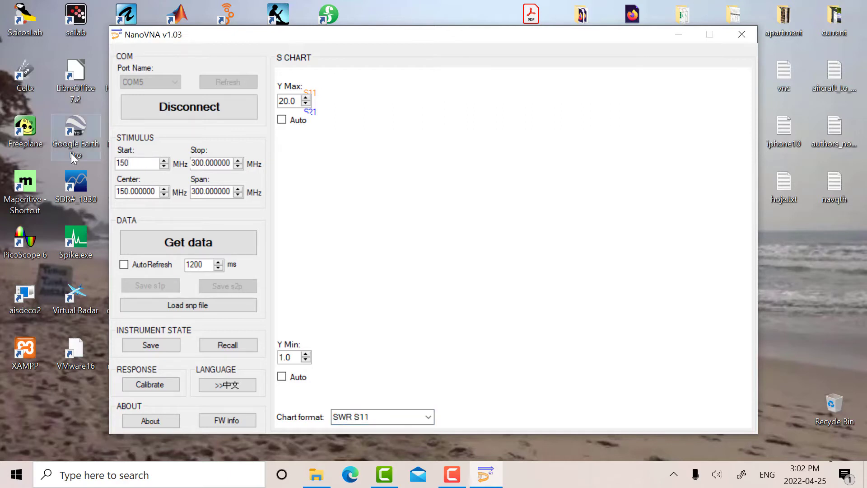
pyautogui.click(213, 164)
pyautogui.write('180')
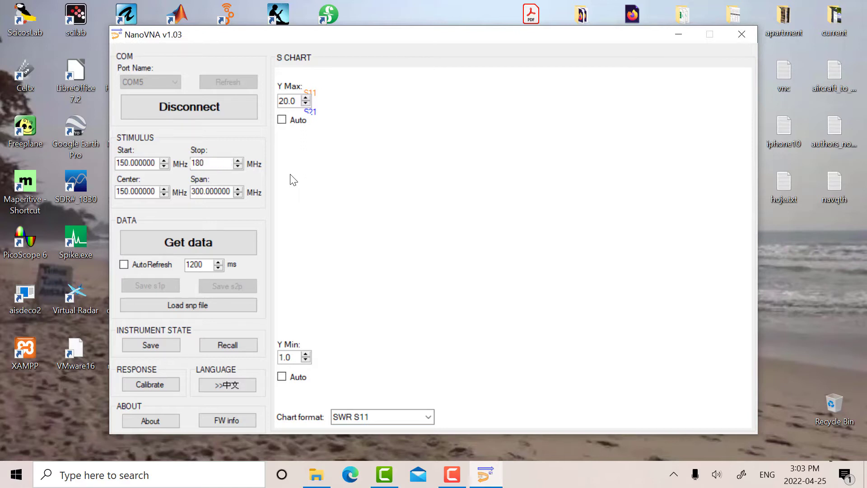
pyautogui.click(213, 163)
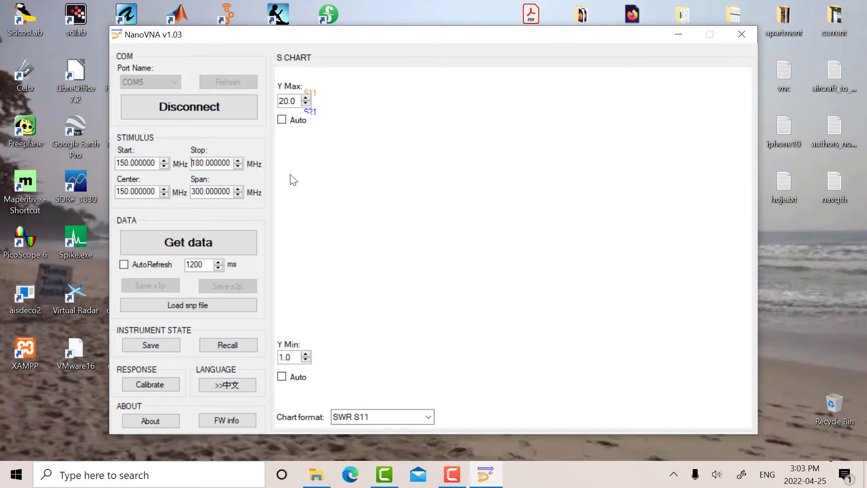
pyautogui.moveTo(315, 307)
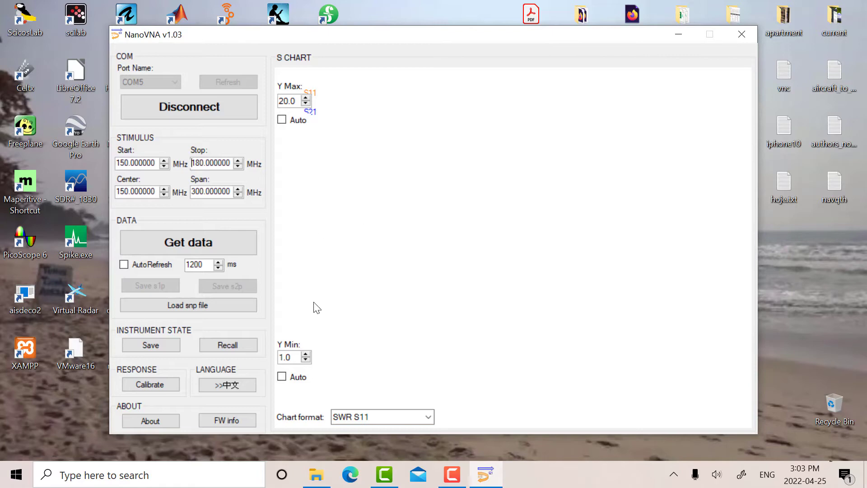
pyautogui.moveTo(137, 371)
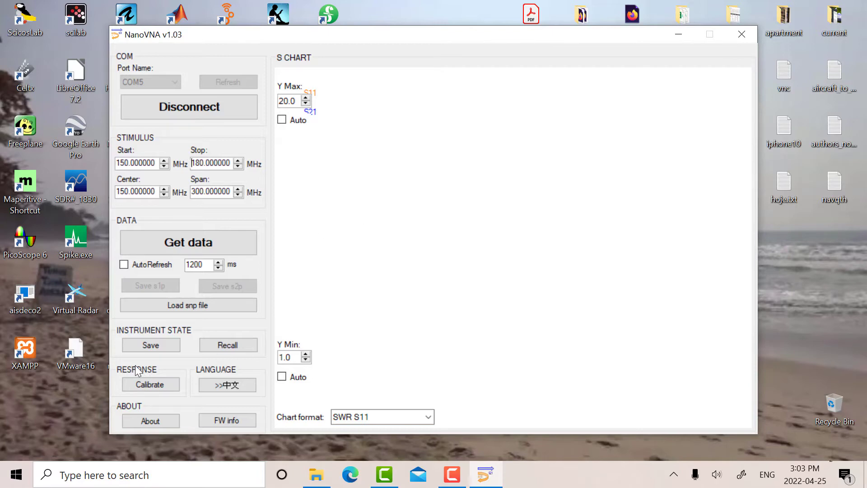
# Step: Run calibration measuring the open, short and load standards until the save slots appear
pyautogui.click(150, 385)
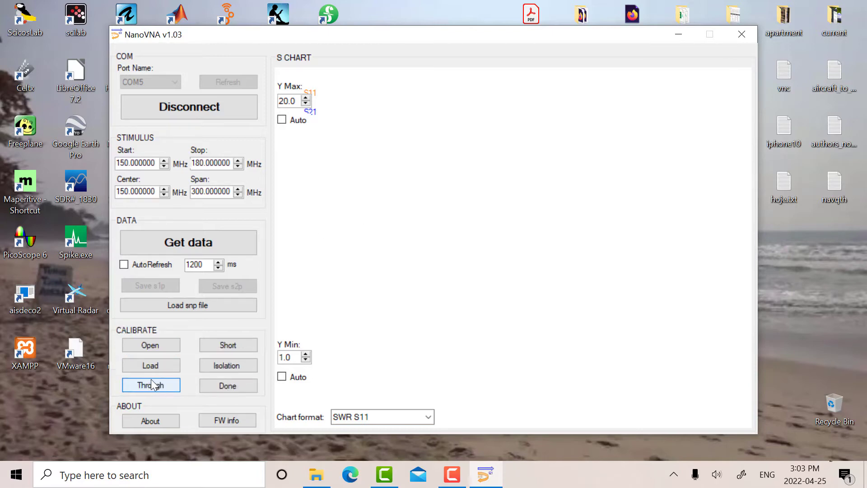
pyautogui.click(150, 344)
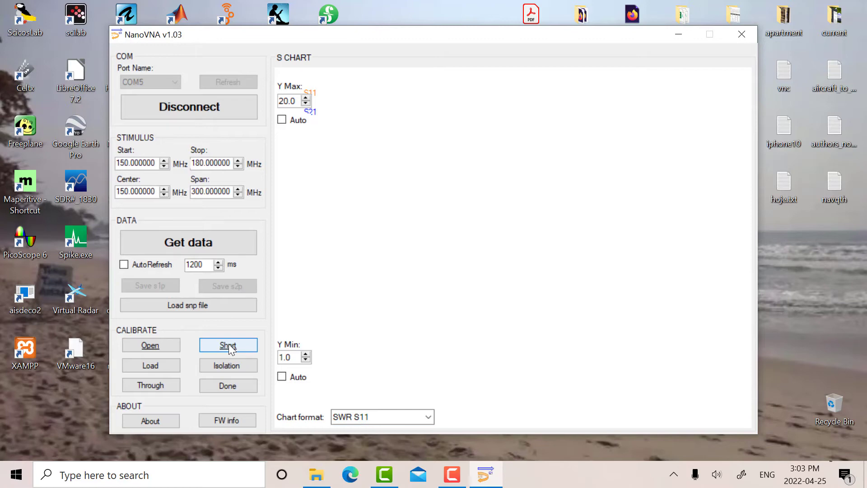
pyautogui.click(228, 344)
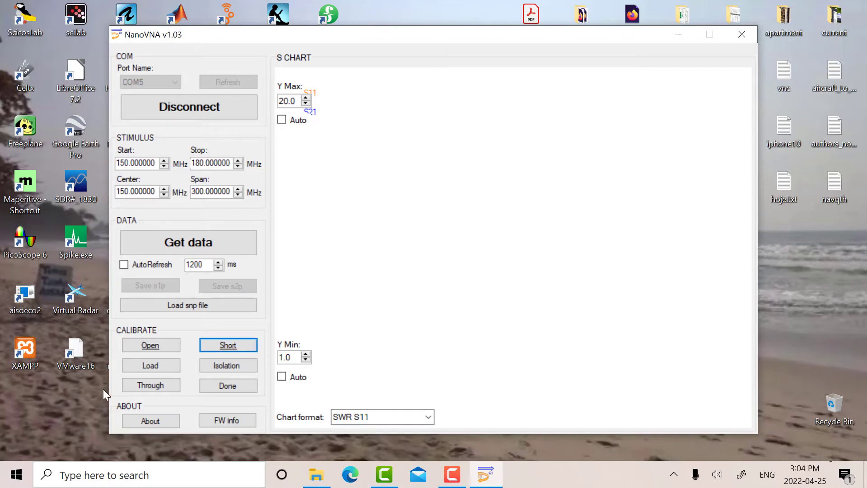
pyautogui.click(150, 365)
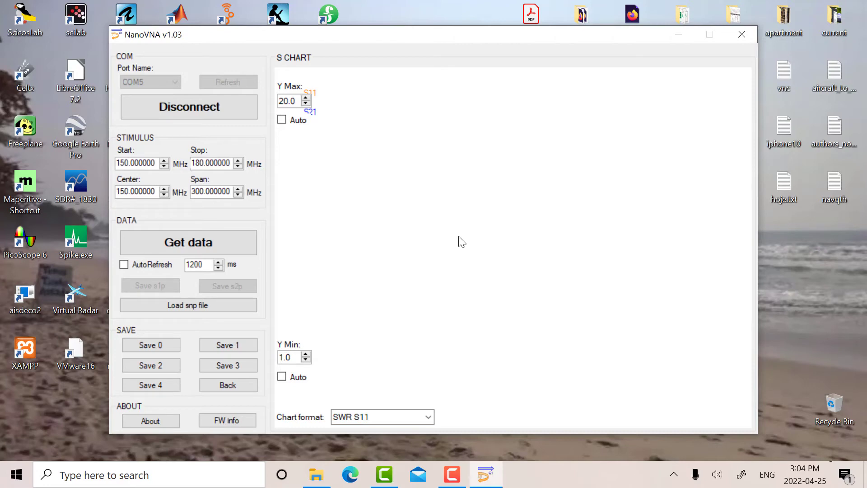
pyautogui.moveTo(211, 253)
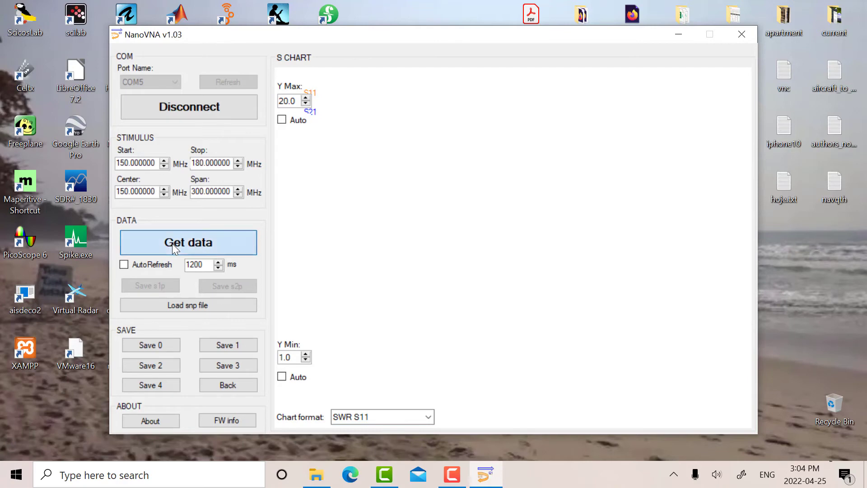
# Step: Get data from the analyzer to plot the SWR S11 curve over 150–180 MHz
pyautogui.click(188, 242)
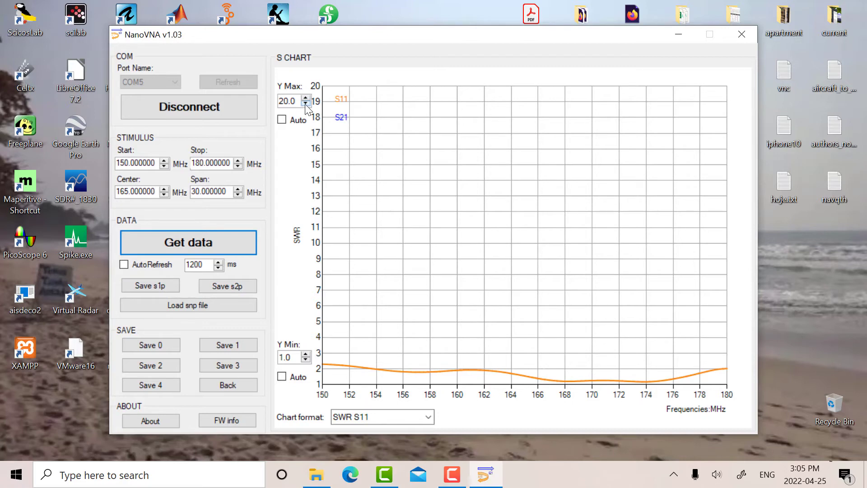
# Step: Lower the chart's Y Max from 20.0 toward 3.0 to magnify the SWR curve
pyautogui.click(305, 103)
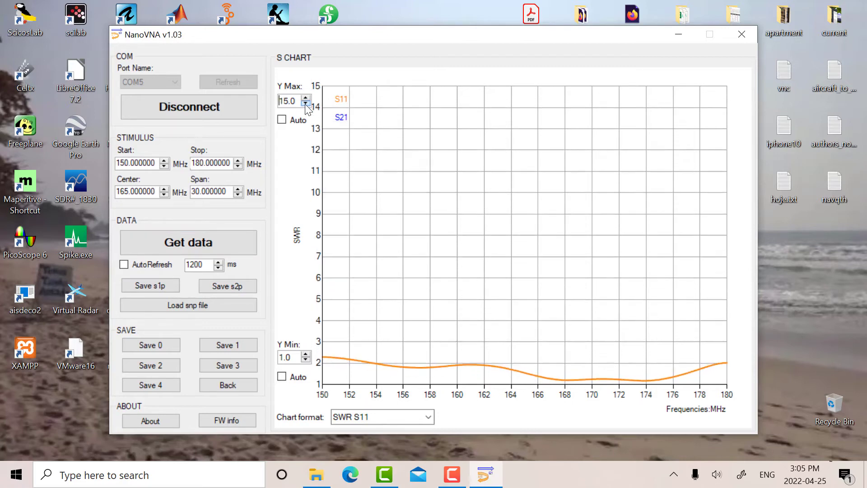
pyautogui.click(306, 104)
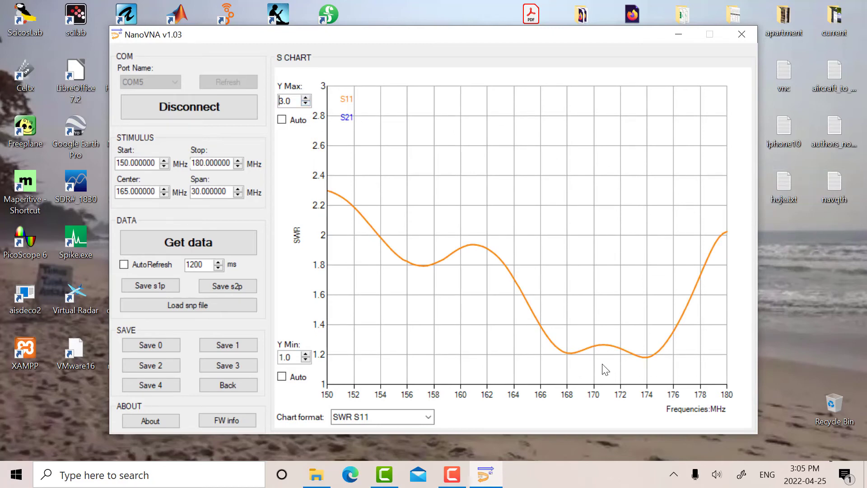
pyautogui.moveTo(601, 364)
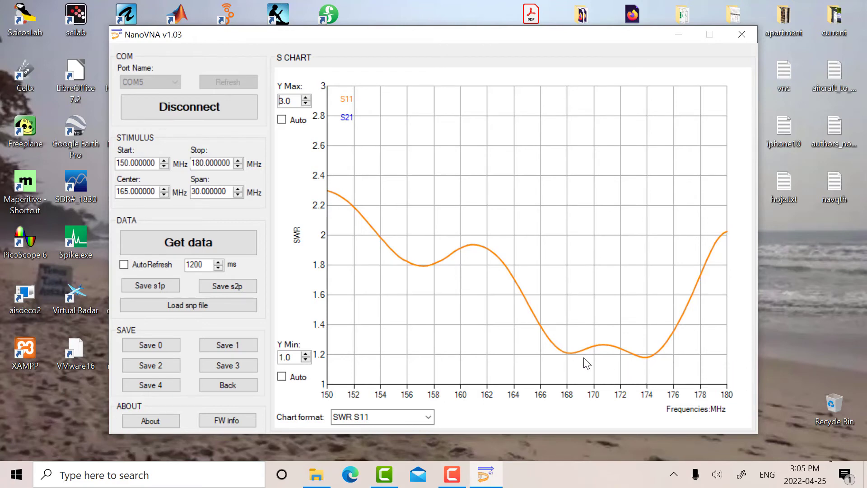
pyautogui.moveTo(439, 308)
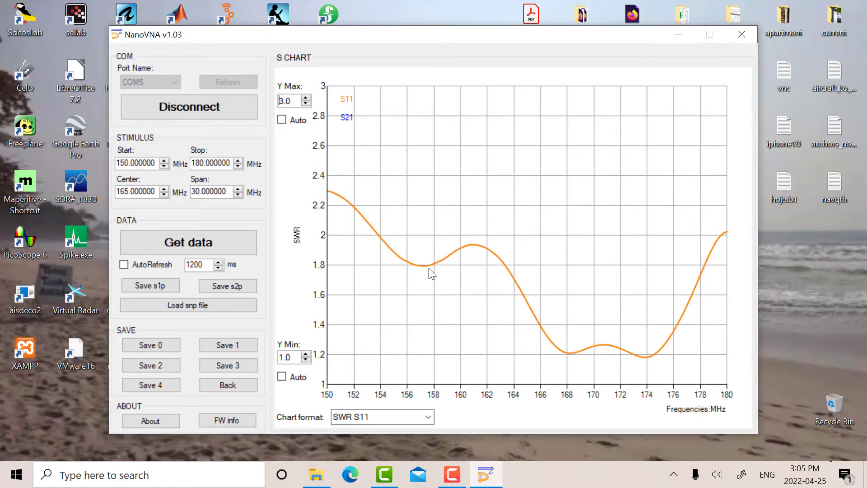
pyautogui.moveTo(685, 308)
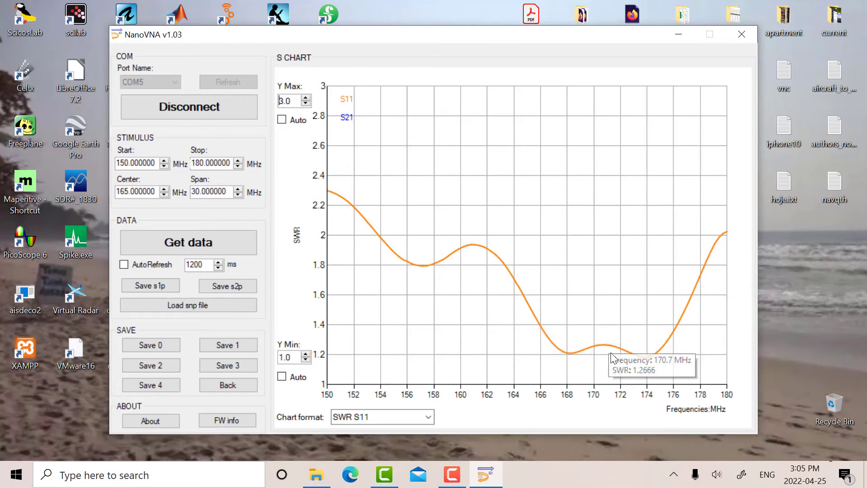
pyautogui.moveTo(606, 363)
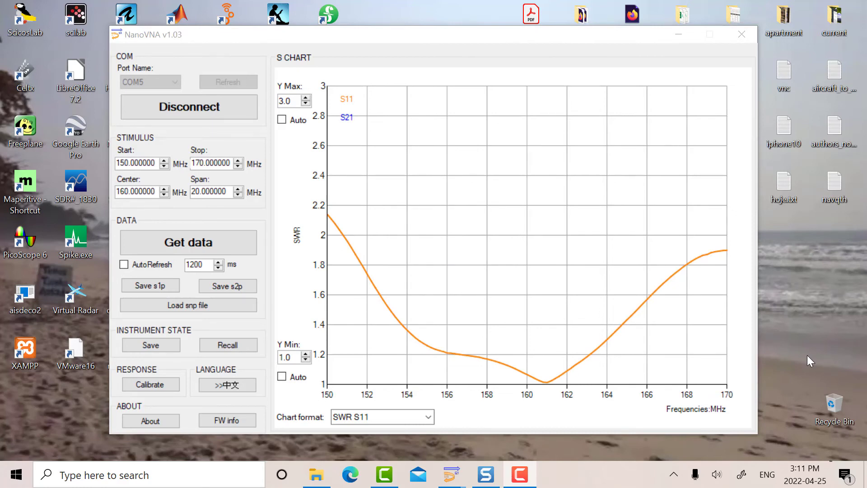
pyautogui.moveTo(786, 305)
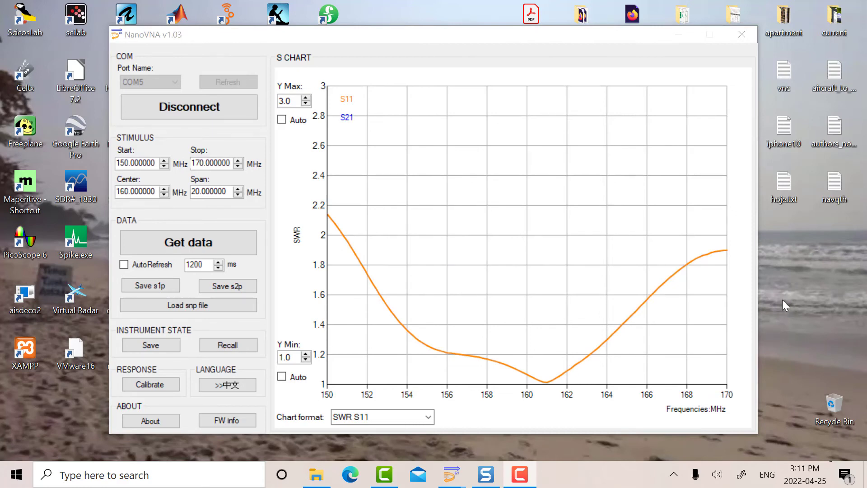
pyautogui.moveTo(797, 293)
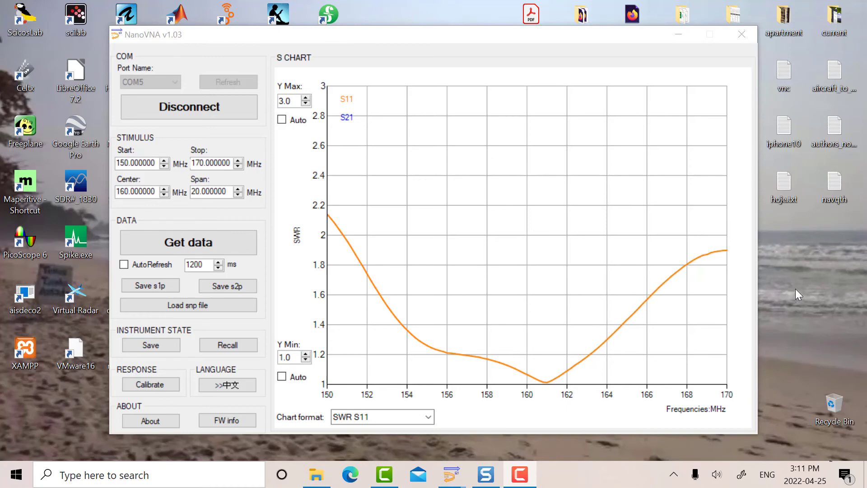
pyautogui.moveTo(402, 379)
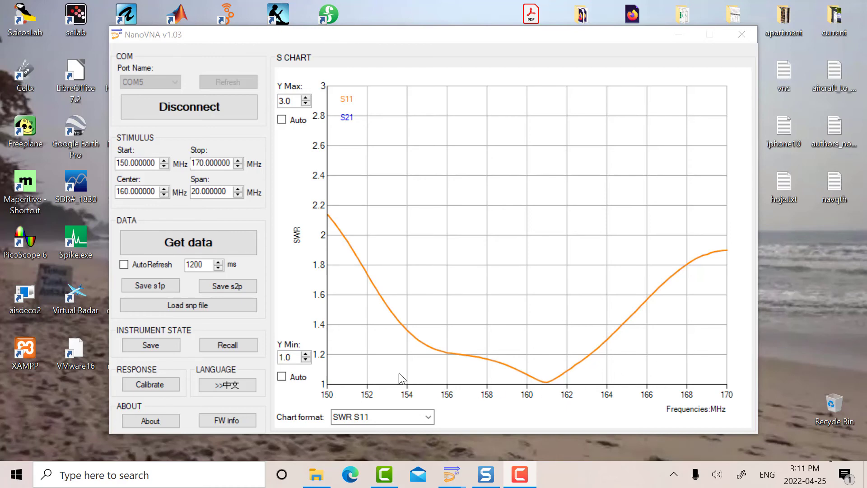
pyautogui.moveTo(381, 345)
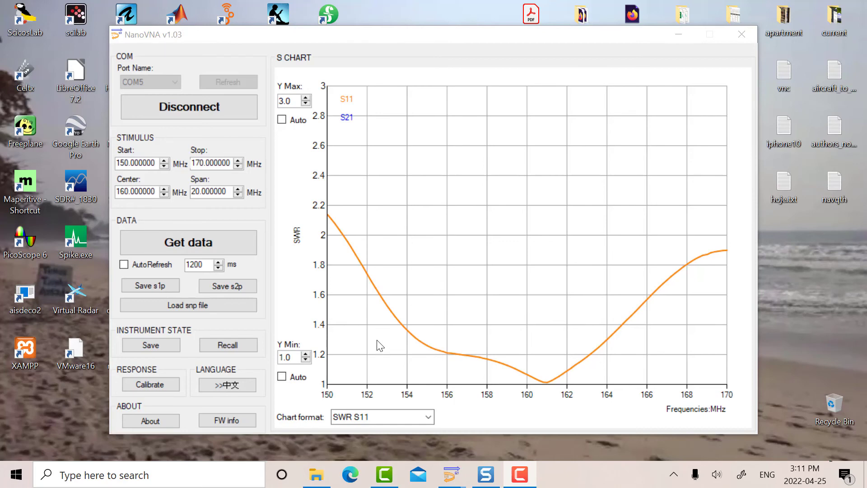
pyautogui.moveTo(369, 300)
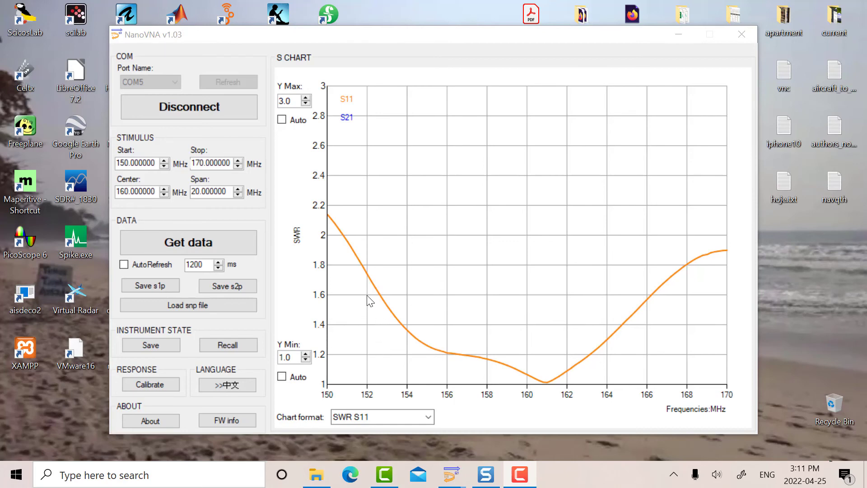
pyautogui.moveTo(482, 364)
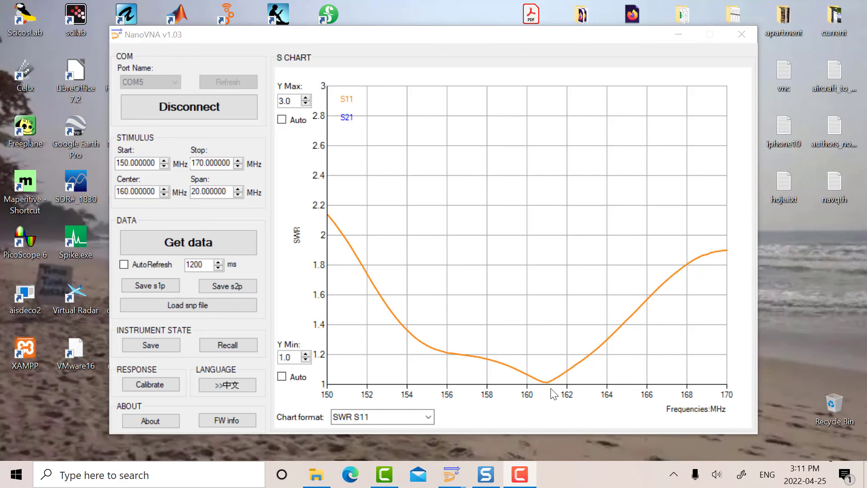
pyautogui.moveTo(547, 387)
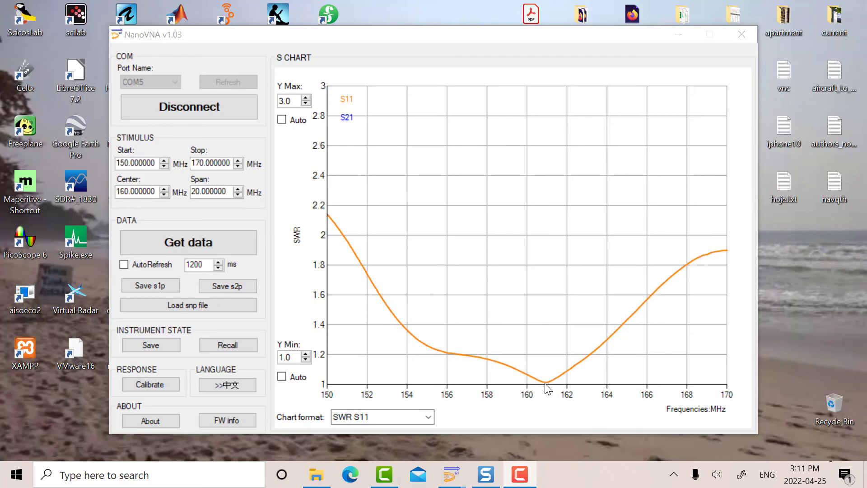
pyautogui.moveTo(645, 319)
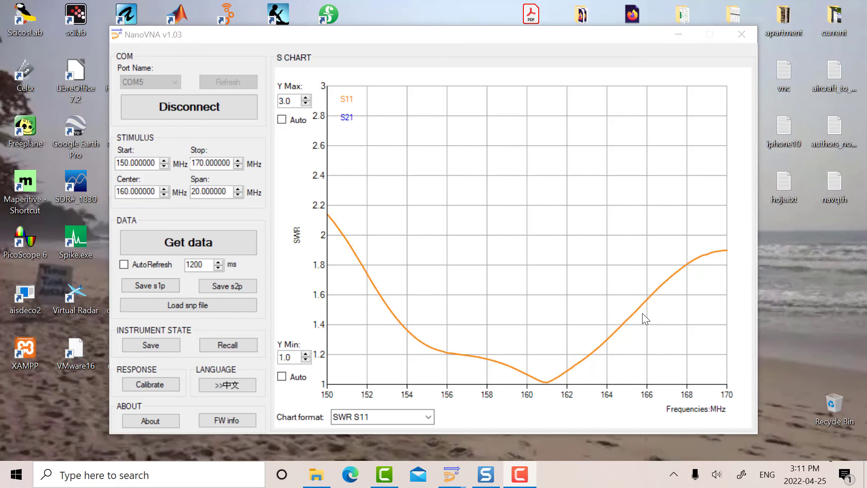
pyautogui.moveTo(561, 347)
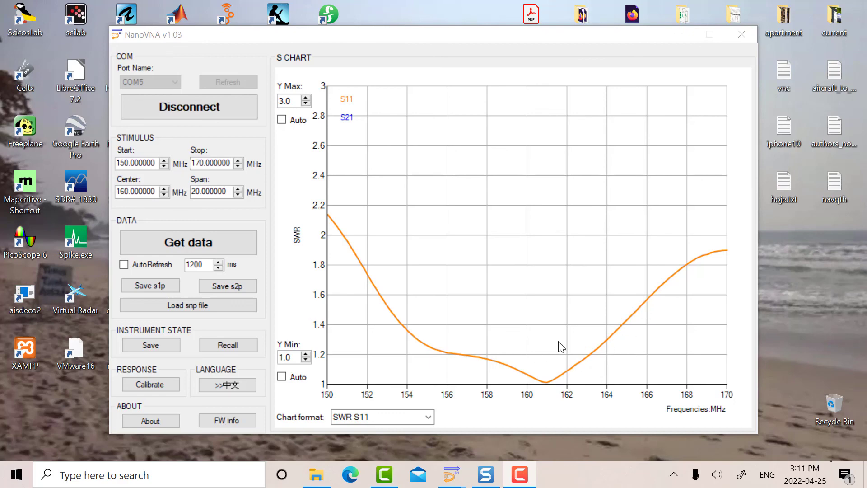
pyautogui.moveTo(635, 341)
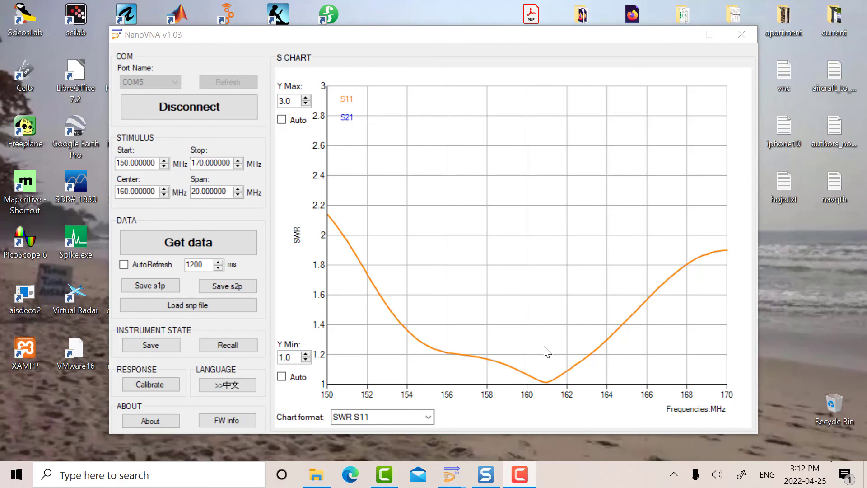
pyautogui.moveTo(541, 332)
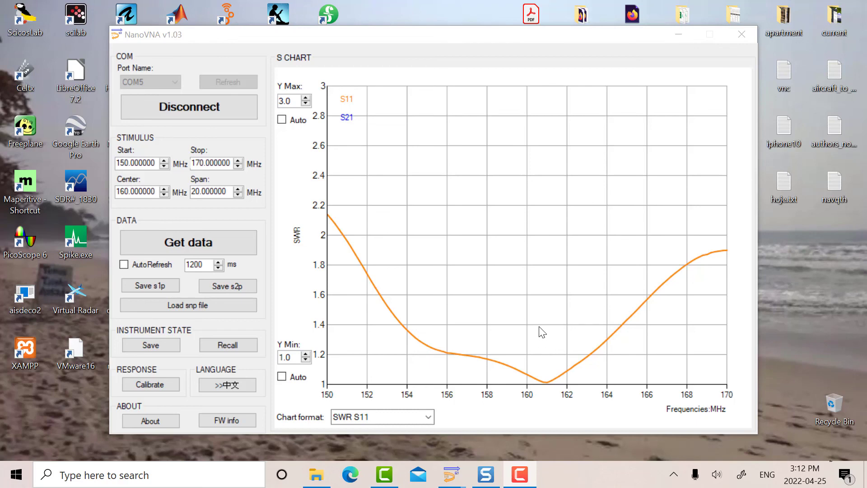
pyautogui.moveTo(535, 322)
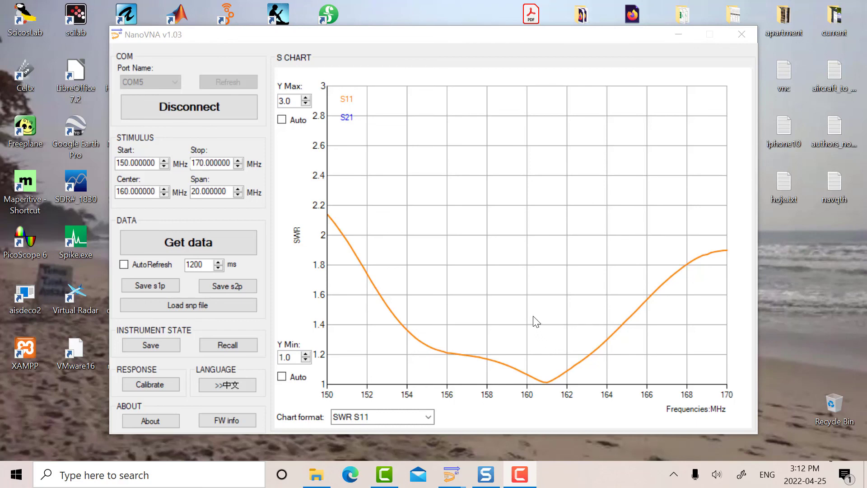